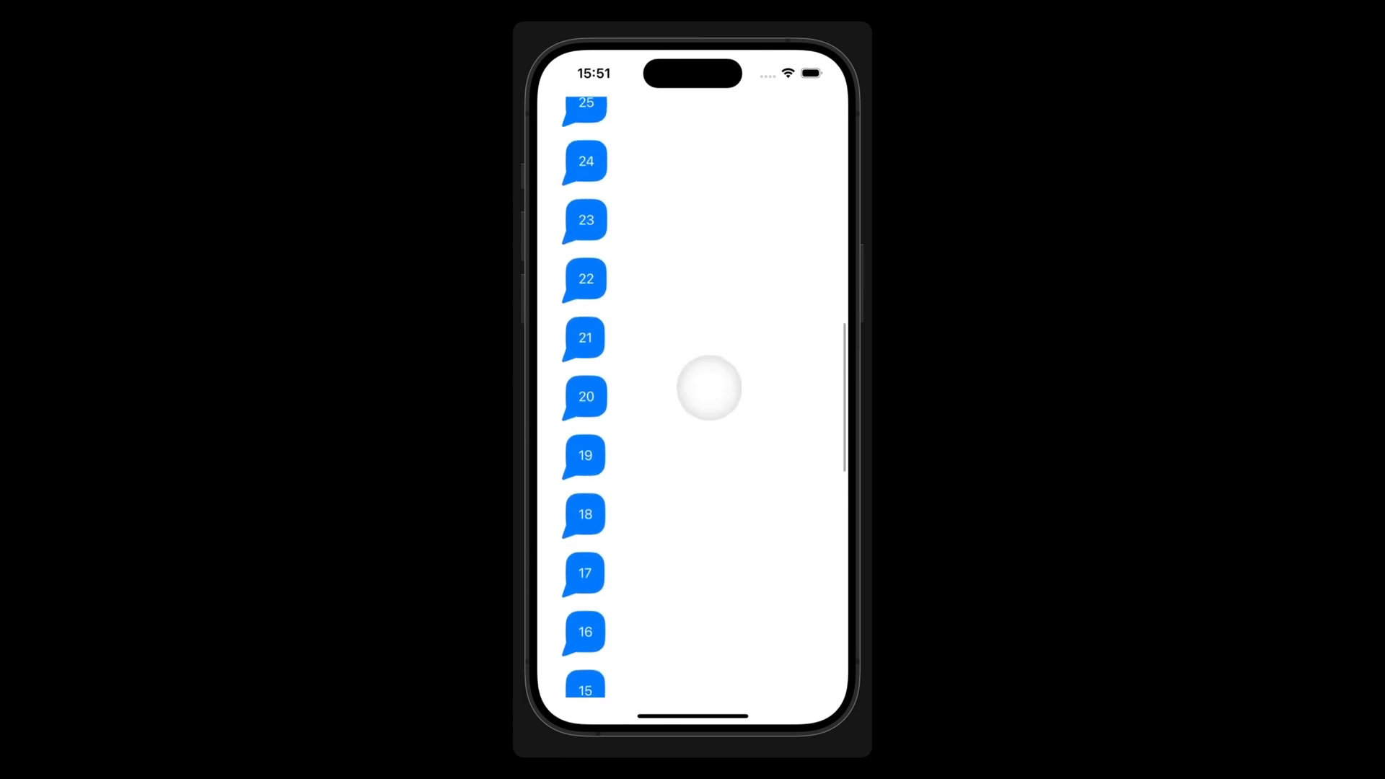
pyautogui.scroll(-3)
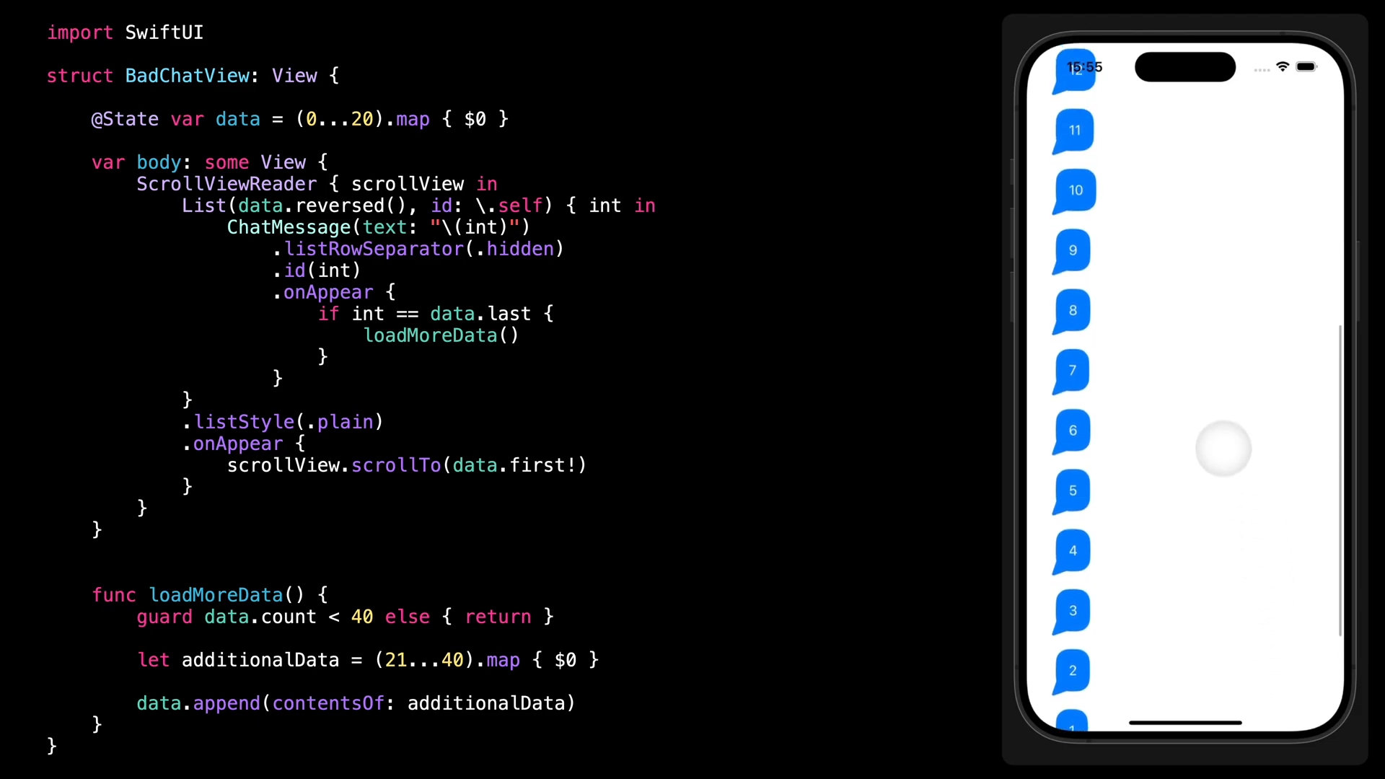
pyautogui.scroll(-3)
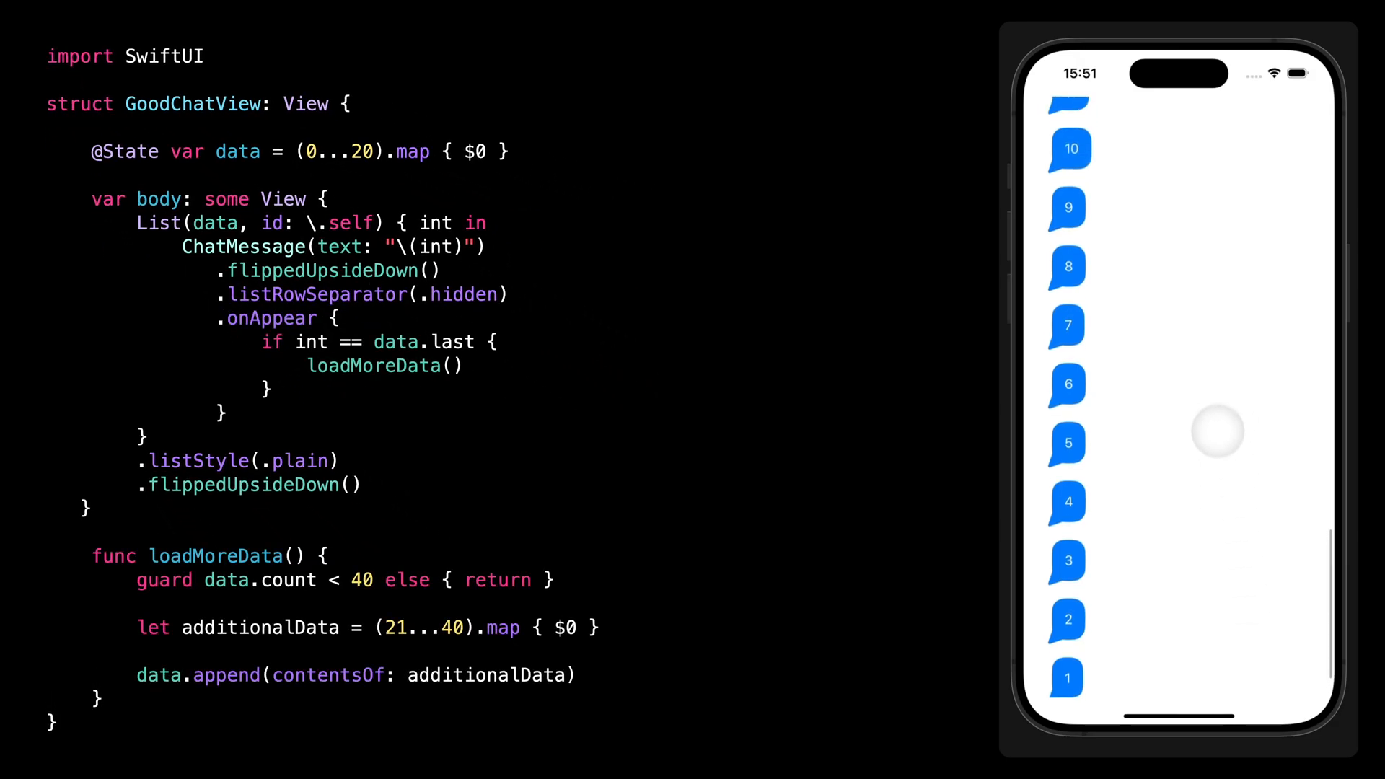
pyautogui.scroll(-3)
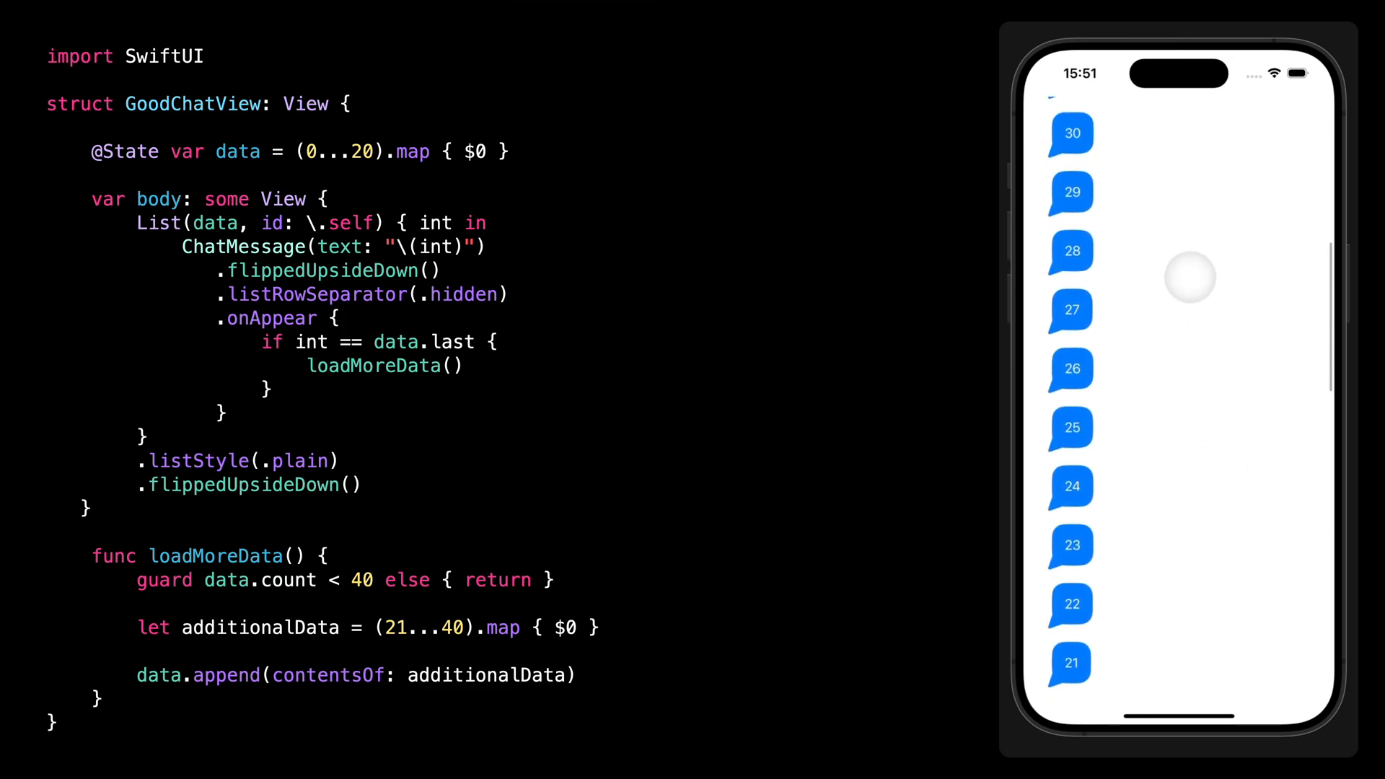
pyautogui.scroll(-3)
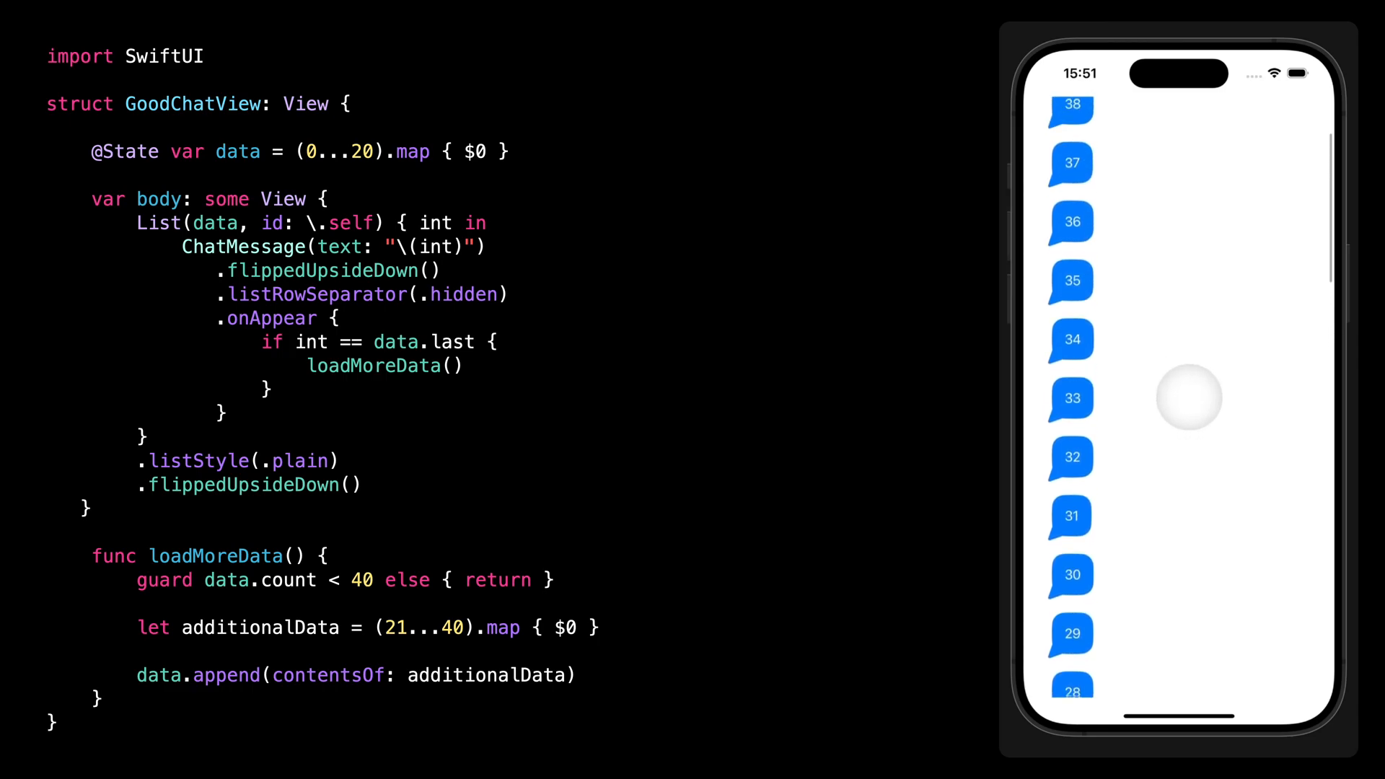